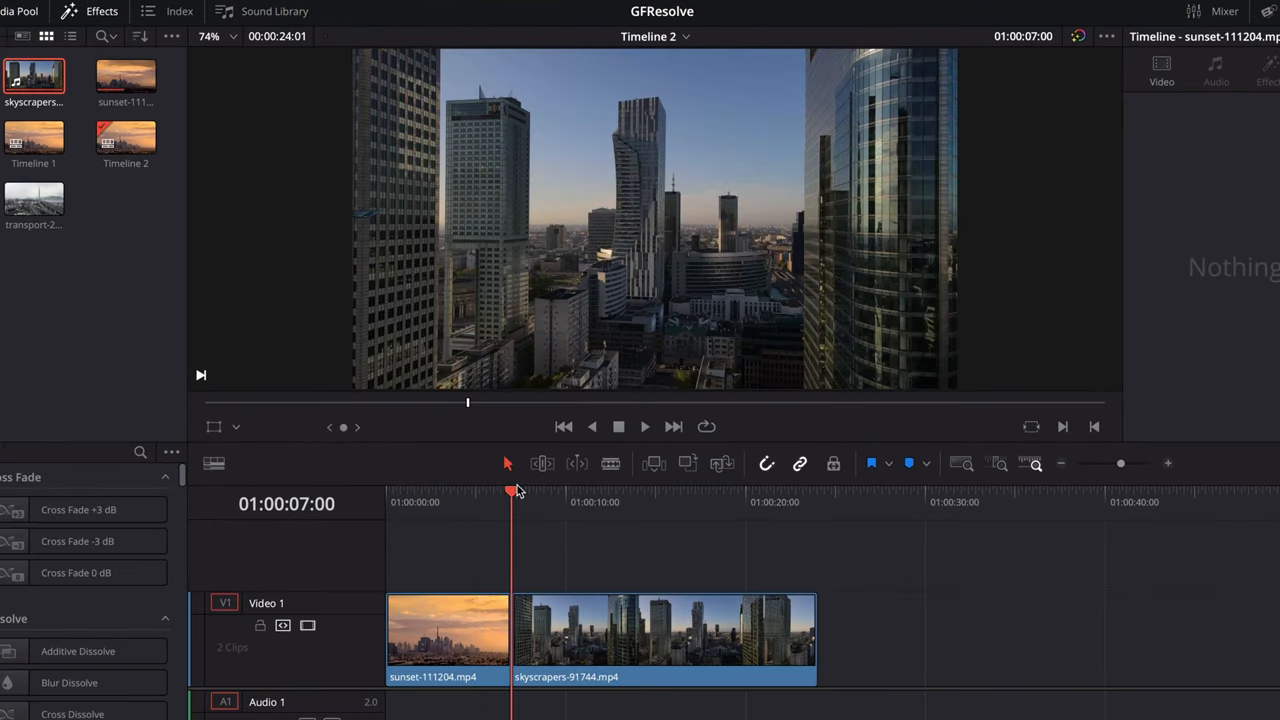
Scrub across the sunset and skyscraper clips, then select the skyscraper clip for grading
{"action": "left_click", "coordinate": [576, 490]}
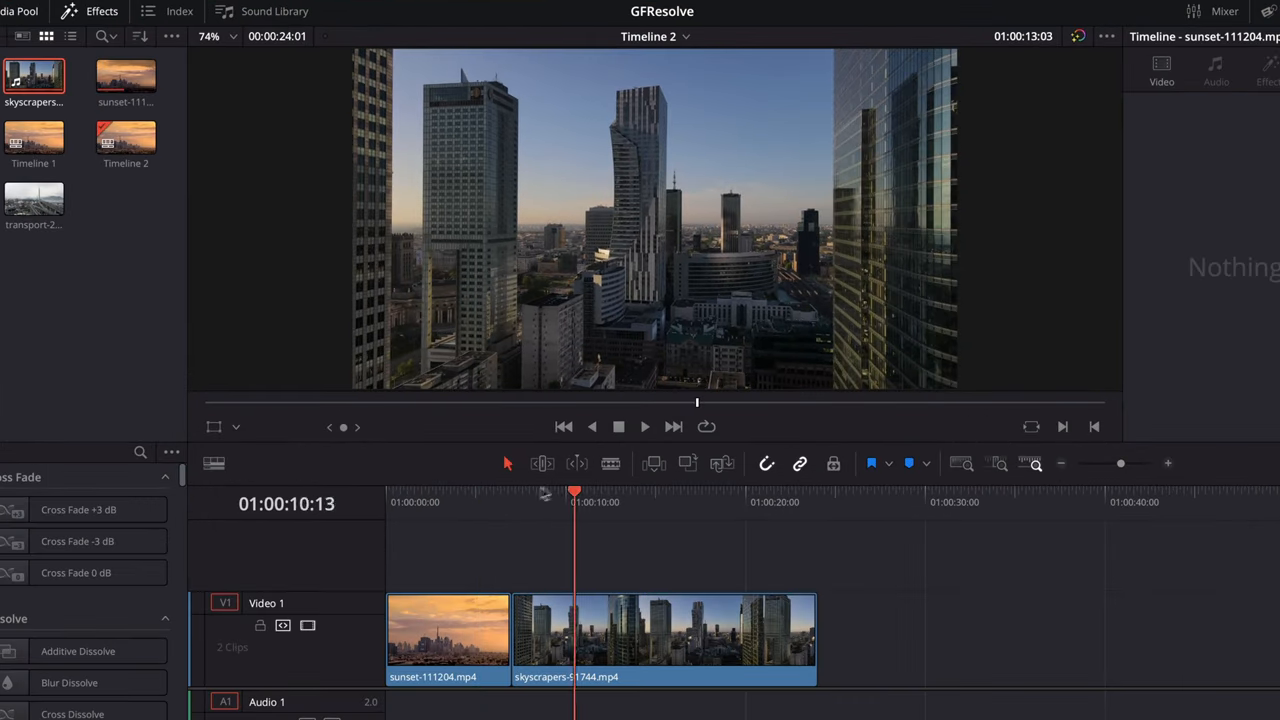
{"action": "left_click_drag", "start_coordinate": [576, 492], "coordinate": [480, 492]}
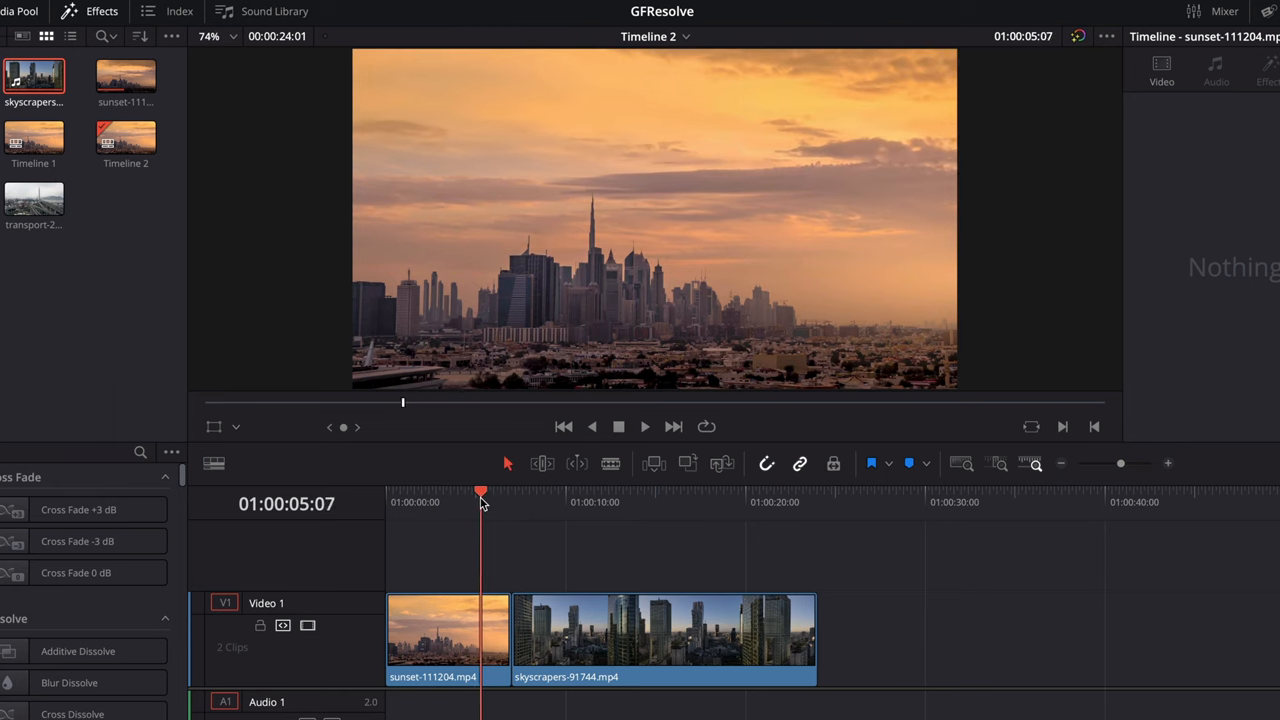
{"action": "left_click", "coordinate": [662, 630]}
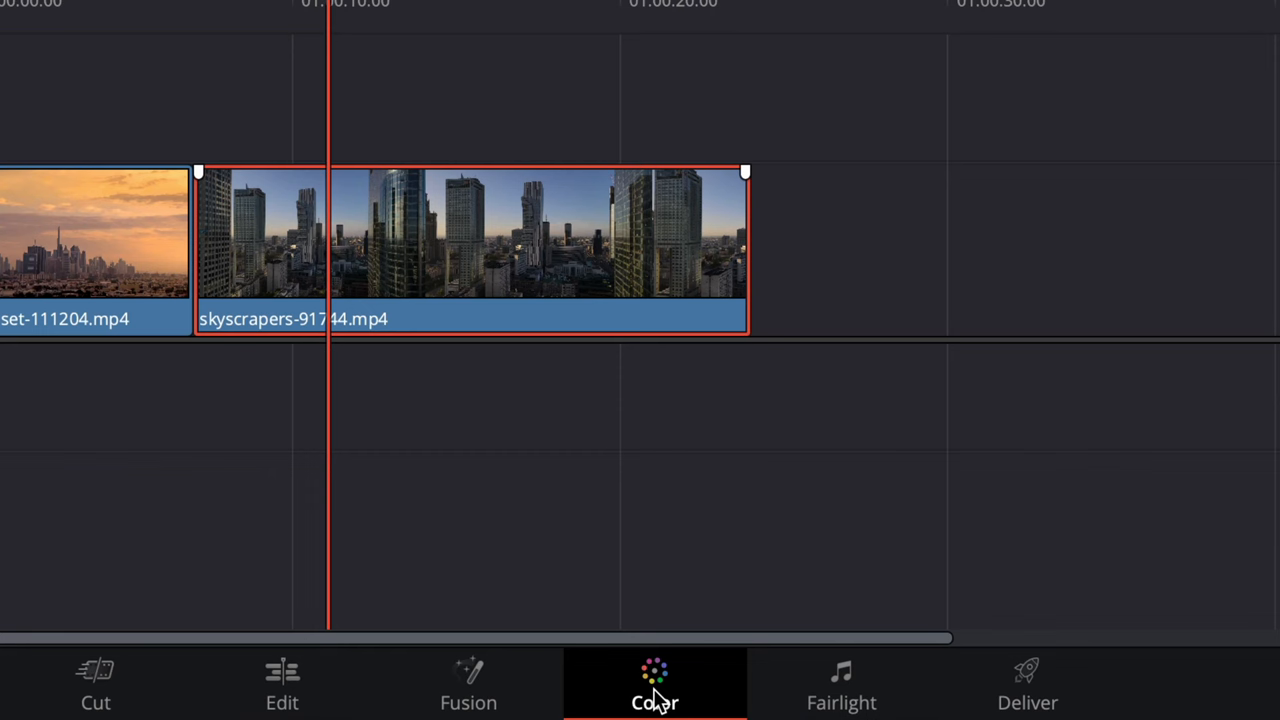
Switch to the Color page with the skyscraper clip loaded beside the sunset reference
{"action": "left_click", "coordinate": [656, 684]}
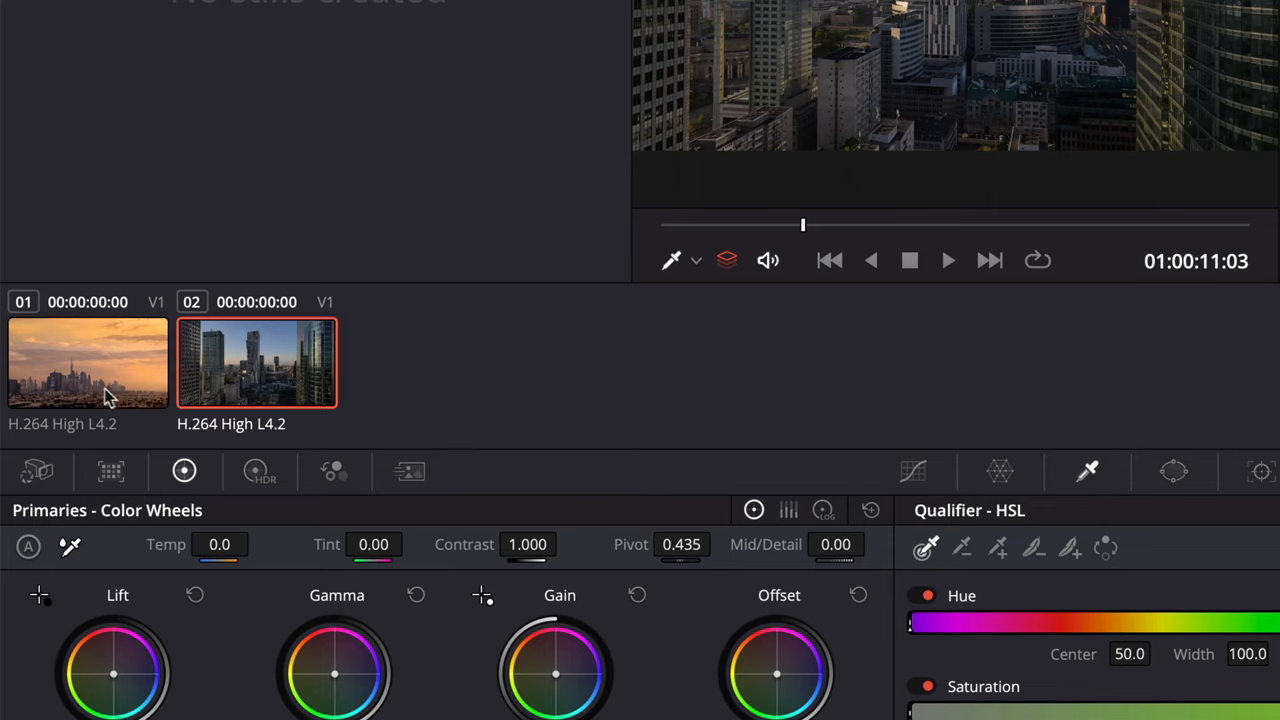
{"action": "mouse_move", "coordinate": [118, 390]}
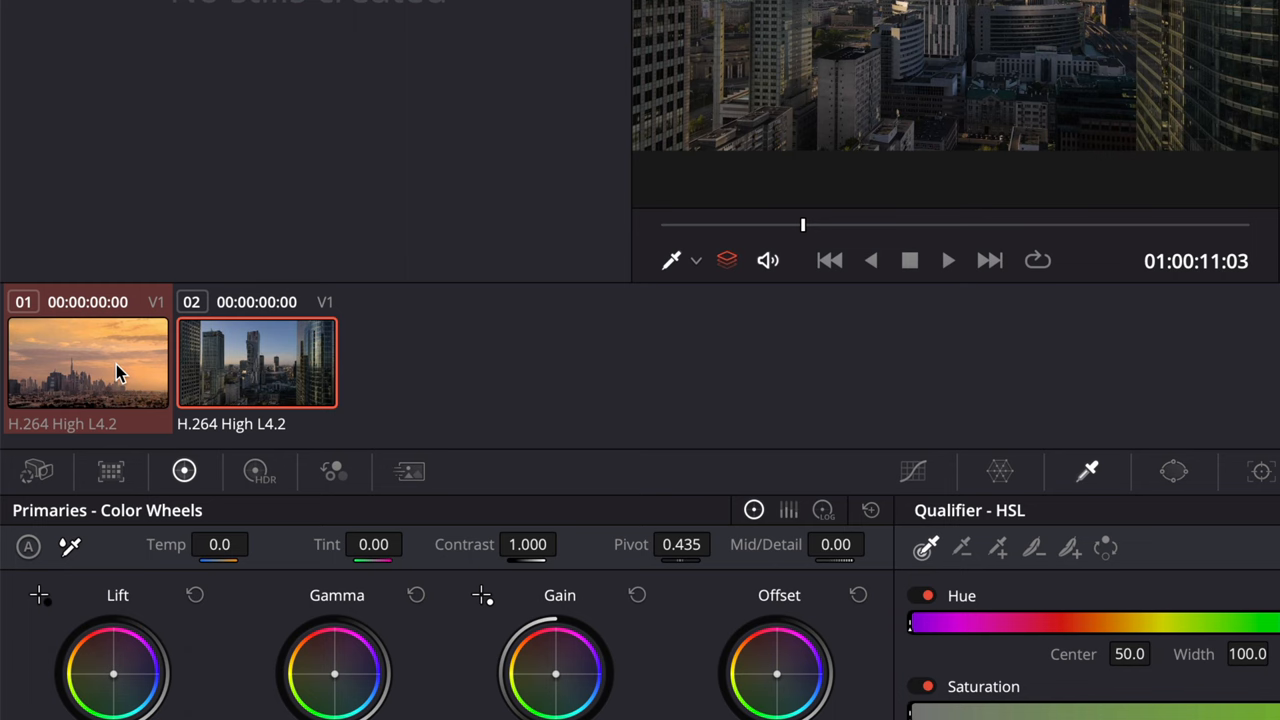
Shot-match the skyscraper clip to the sunset reference for warm golden tones
{"action": "right_click", "coordinate": [88, 364]}
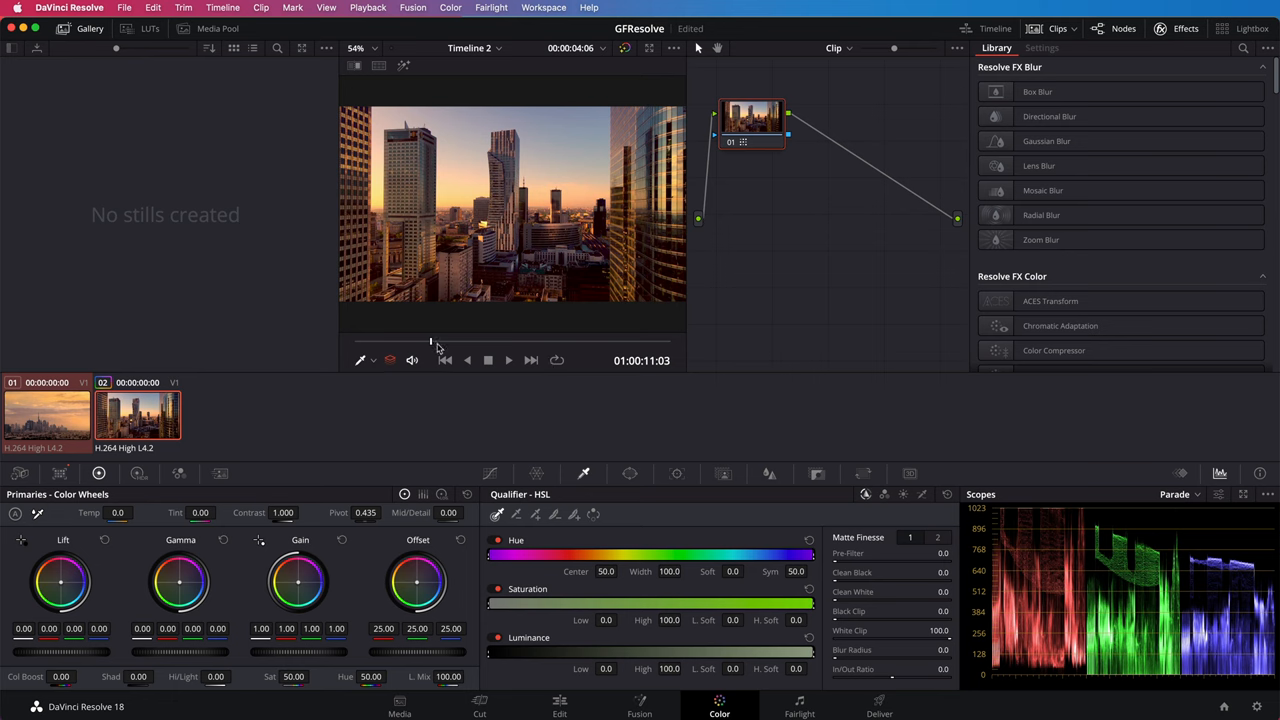
{"action": "mouse_move", "coordinate": [380, 356]}
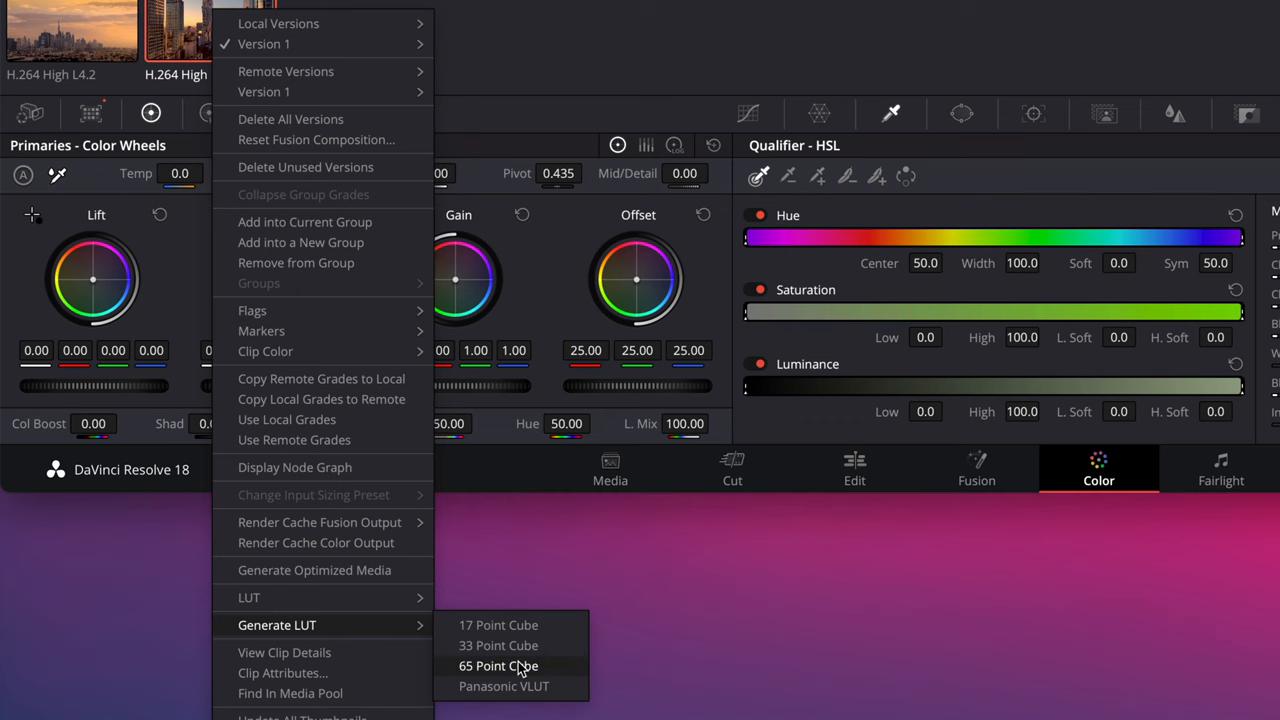
Generate a 65-point cube LUT from the grade, saved as FromResolve on the Desktop
{"action": "left_click", "coordinate": [498, 664]}
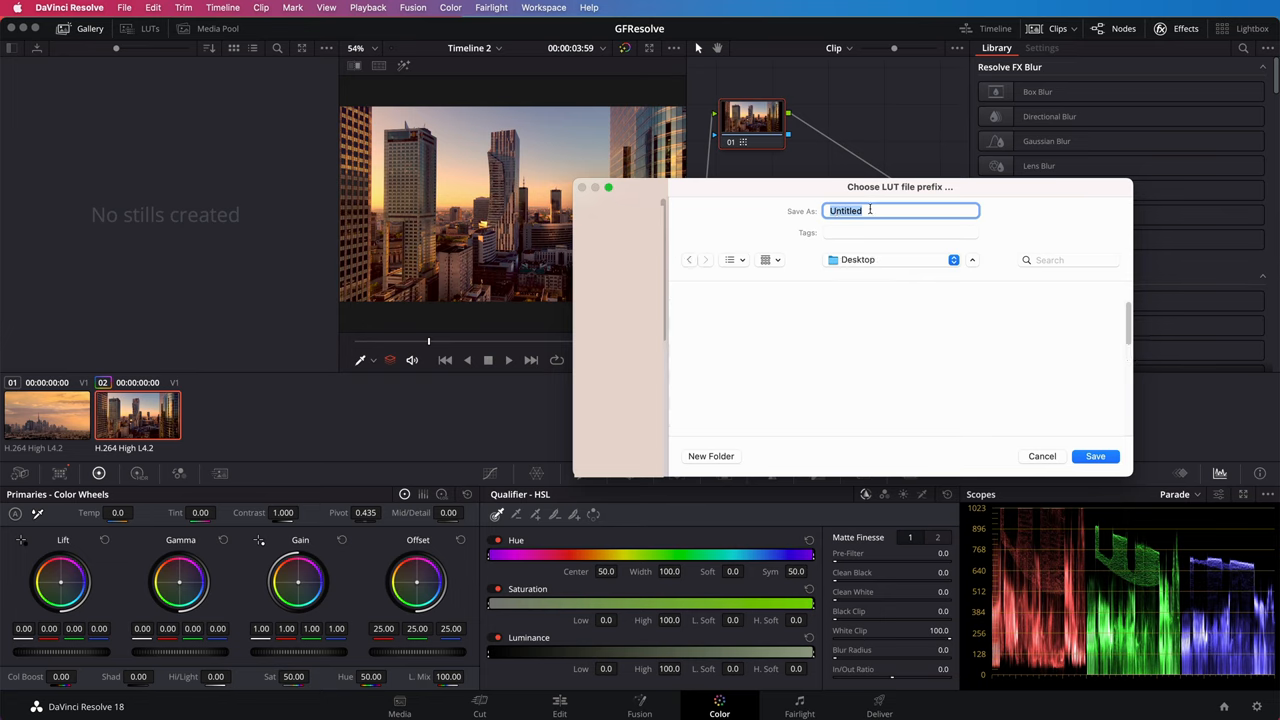
{"action": "type", "text": "FromResolve"}
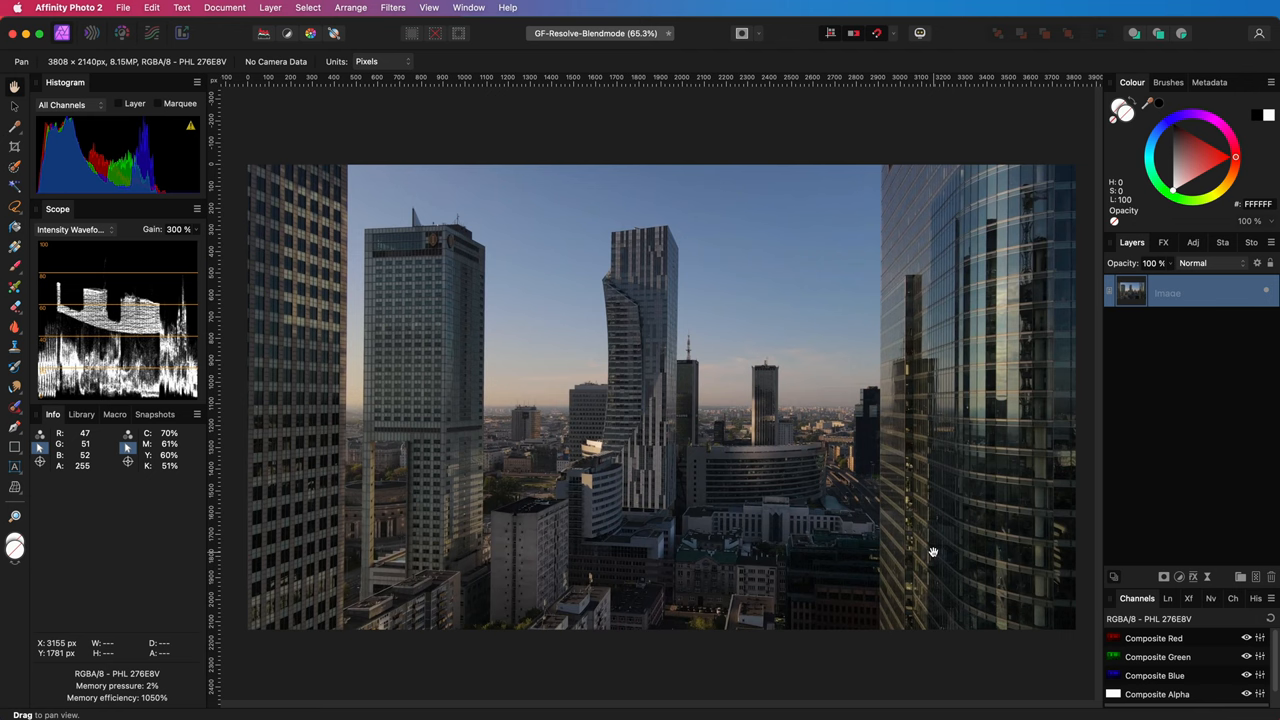
Add a LUT adjustment loading the FromResolve file so the skyscrapers gain the sunset look
{"action": "left_click", "coordinate": [1150, 334]}
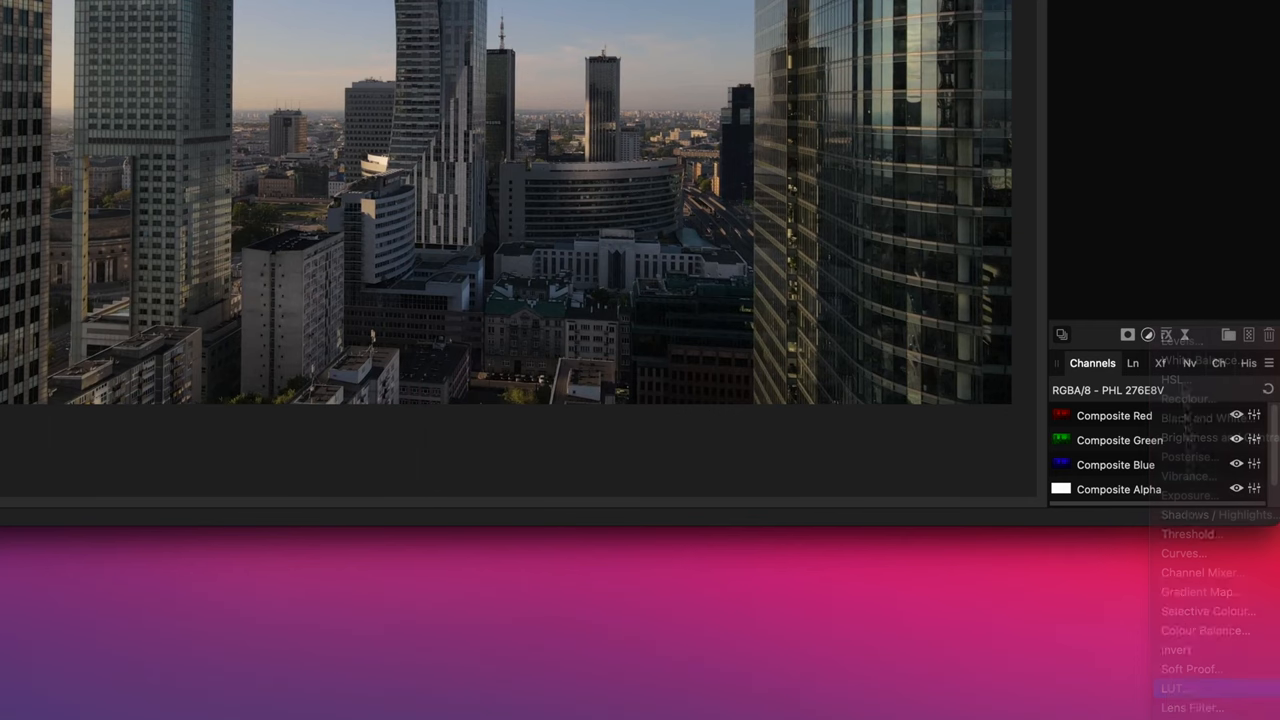
{"action": "left_click", "coordinate": [1174, 688]}
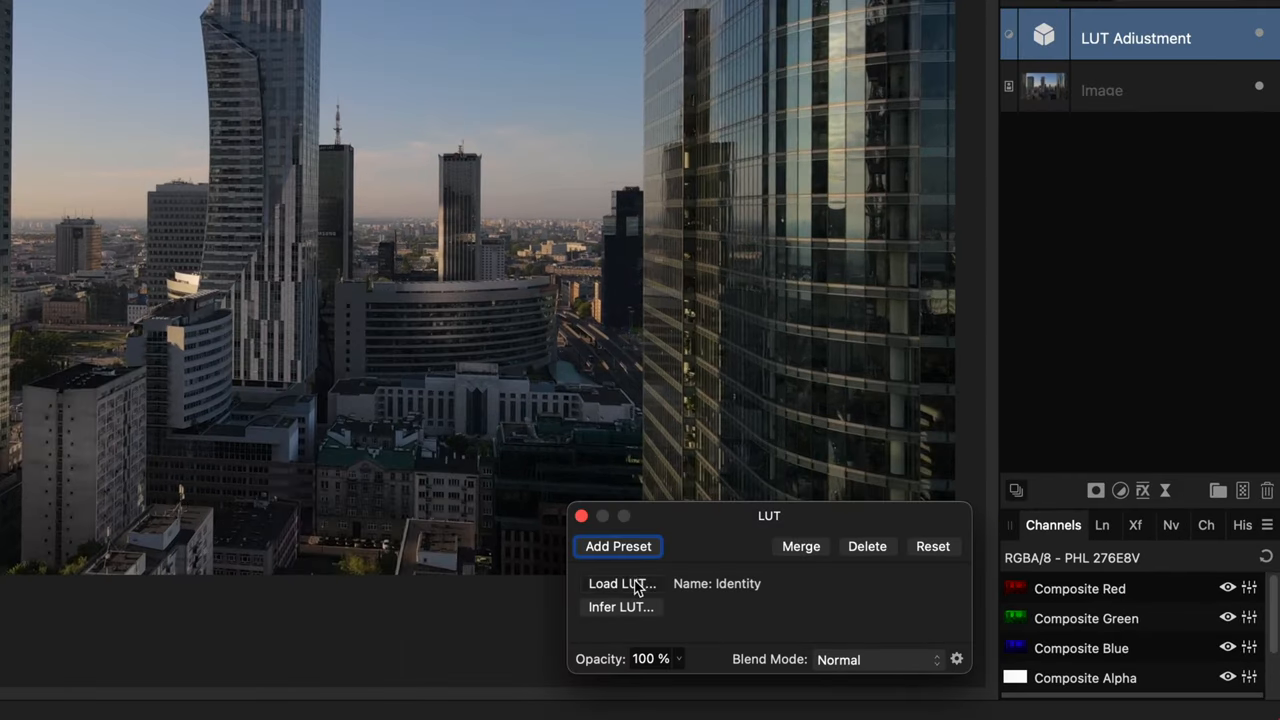
{"action": "left_click", "coordinate": [620, 584]}
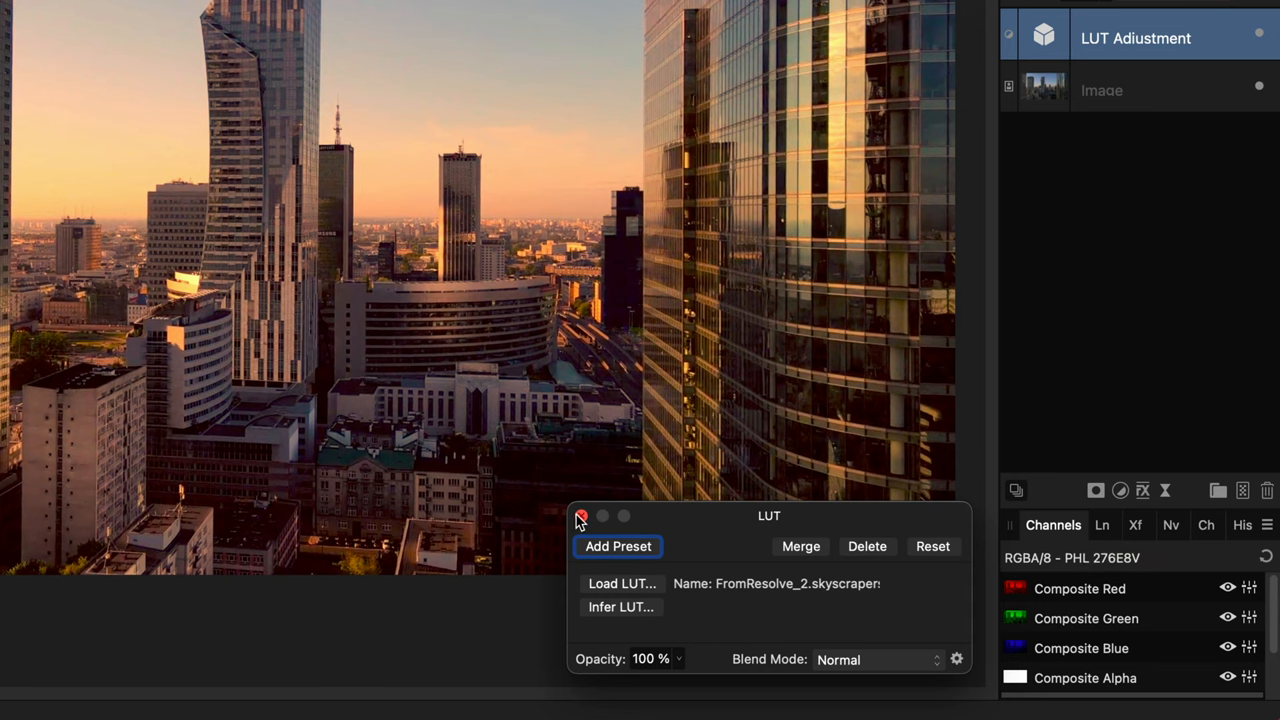
{"action": "left_click", "coordinate": [580, 516]}
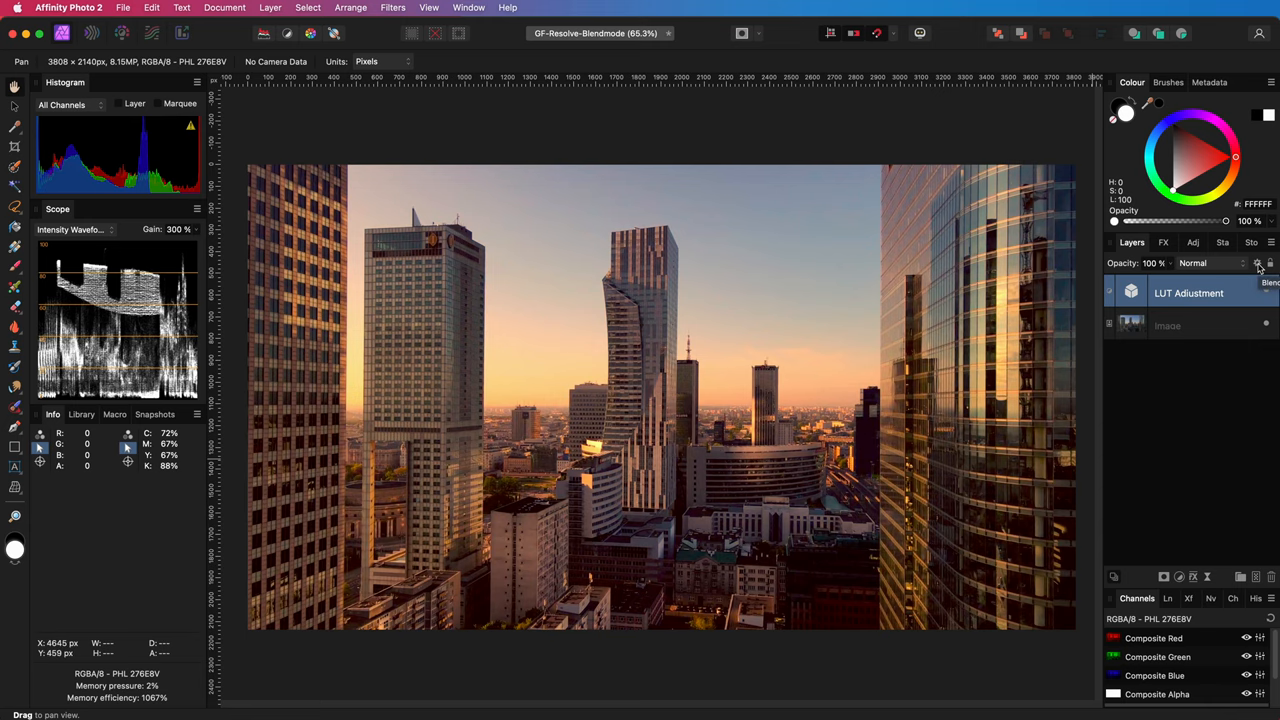
{"action": "mouse_move", "coordinate": [1260, 268]}
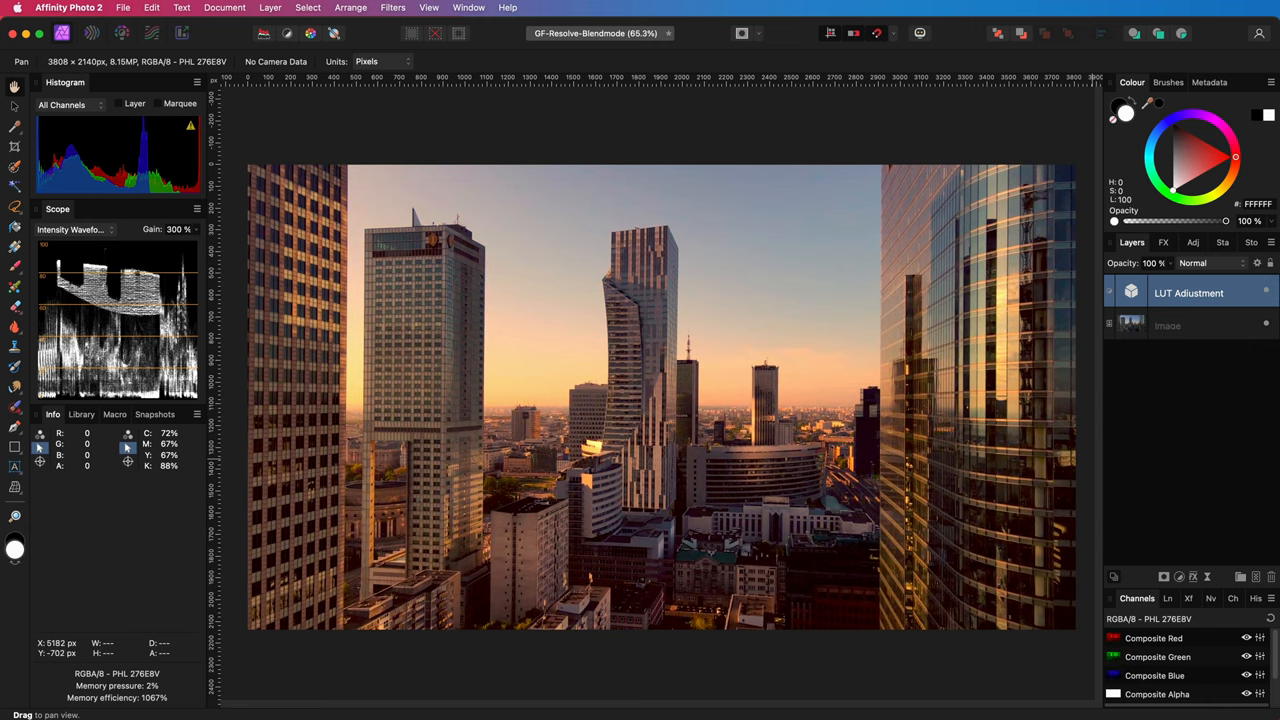
{"action": "left_click", "coordinate": [648, 80]}
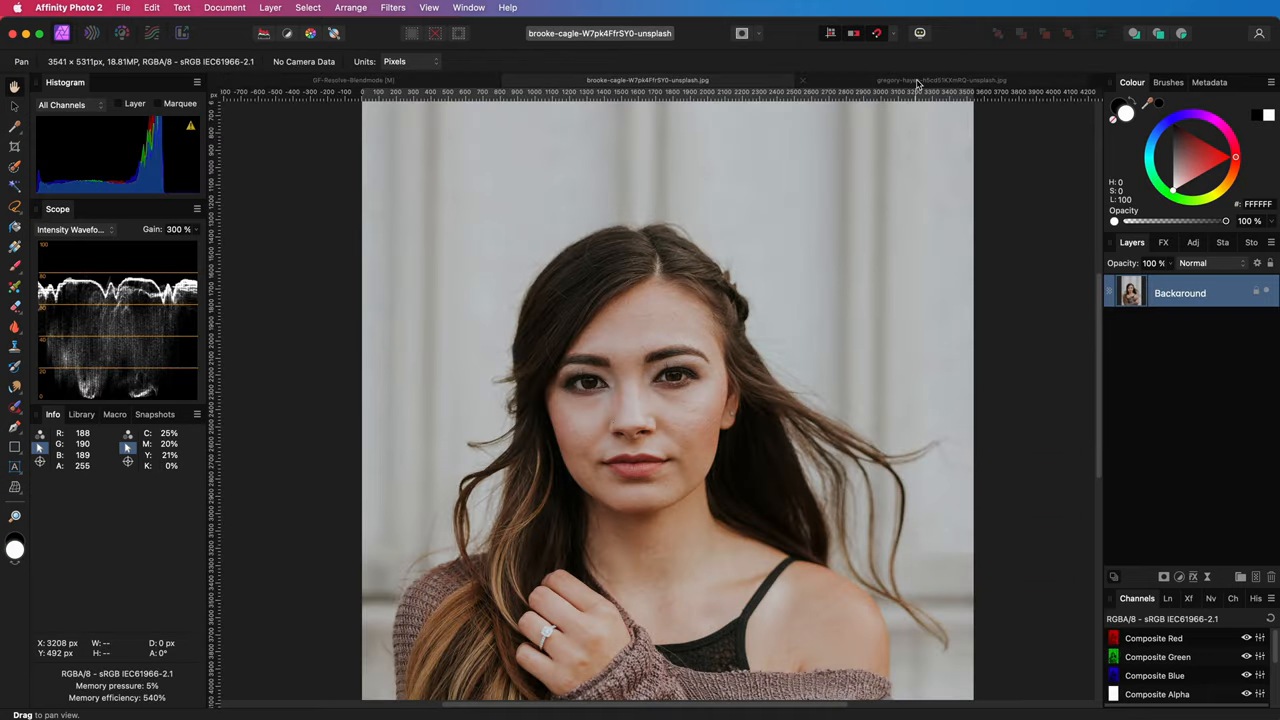
Place the two portrait photos on the timeline and show the man's portrait on the Color page
{"action": "left_click", "coordinate": [940, 80]}
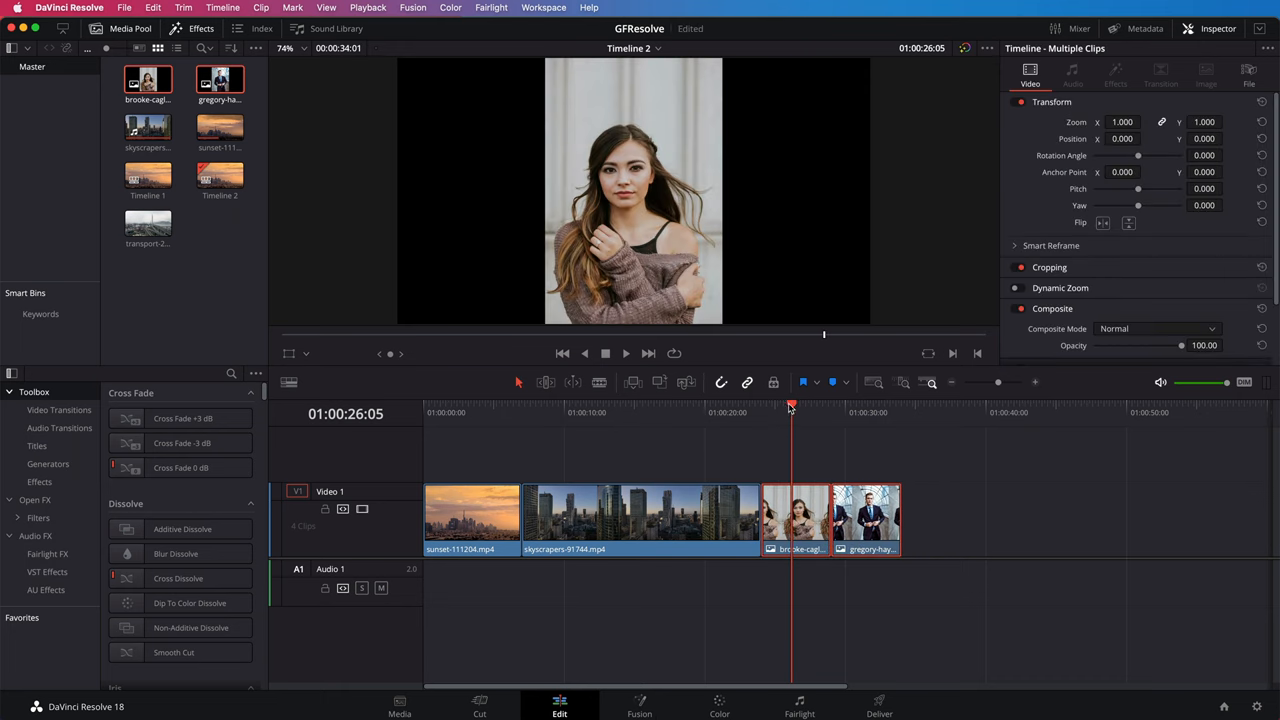
{"action": "left_click", "coordinate": [864, 412]}
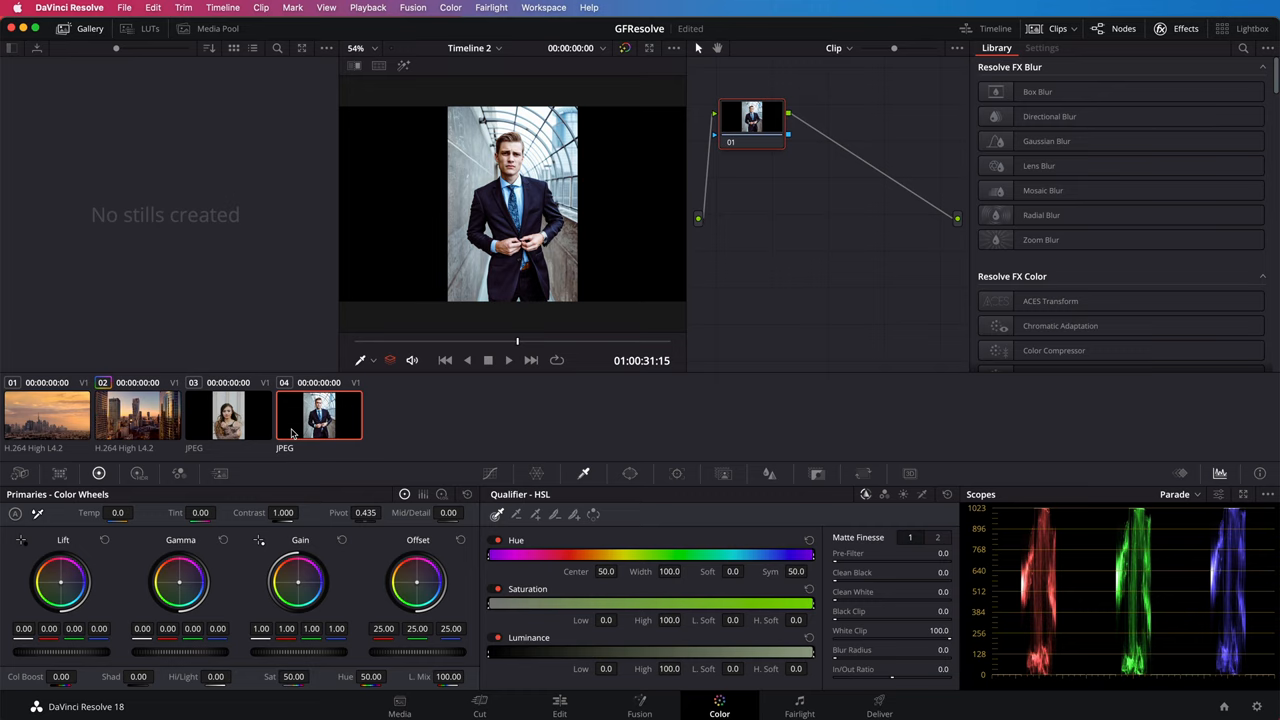
Leave the man's graded clip and move to his unedited gregory-hayes photo in Affinity Photo
{"action": "left_click", "coordinate": [228, 414]}
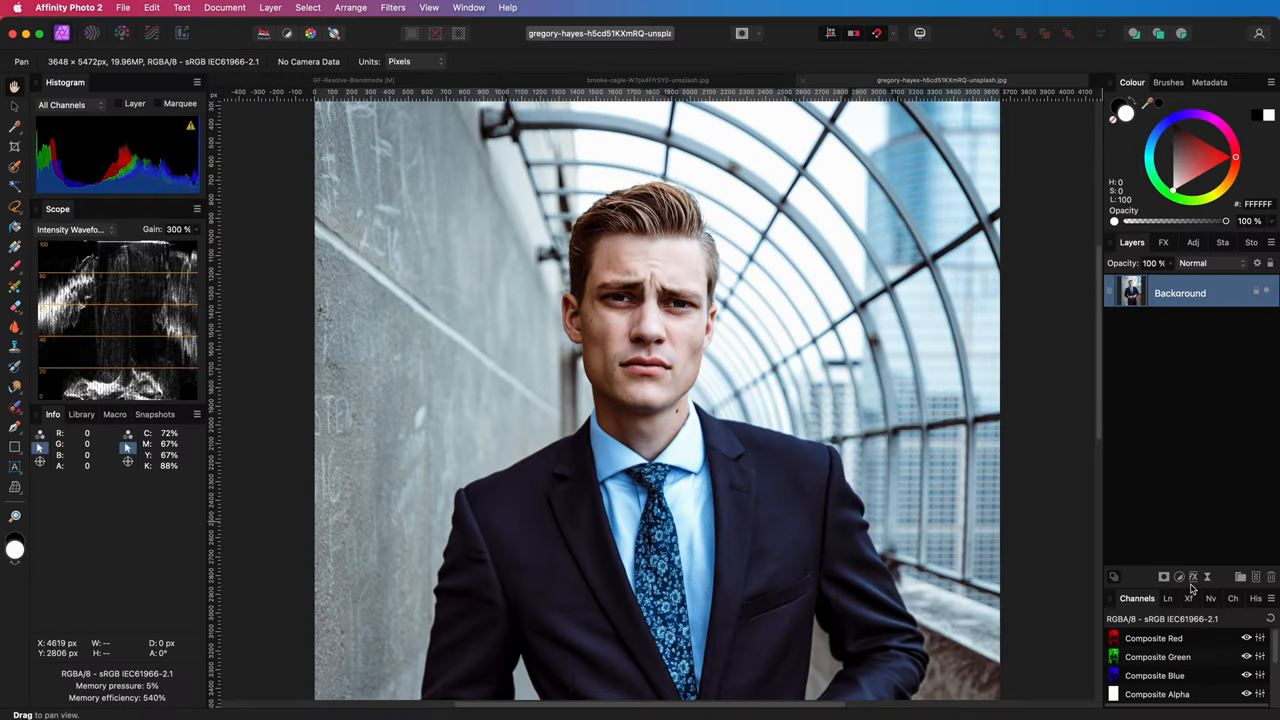
Apply the Resolve LUT to the man's portrait with the highlight blend range lowered to about 76%
{"action": "left_click", "coordinate": [1180, 408]}
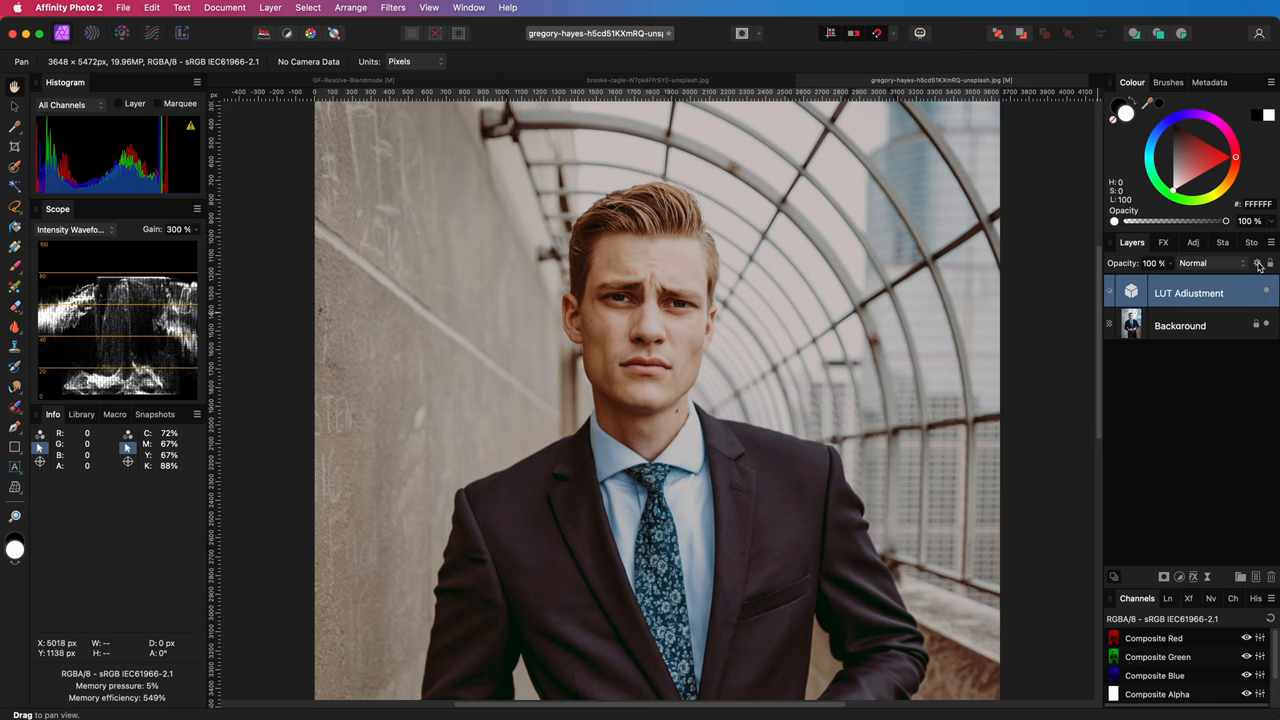
{"action": "left_click", "coordinate": [1258, 264]}
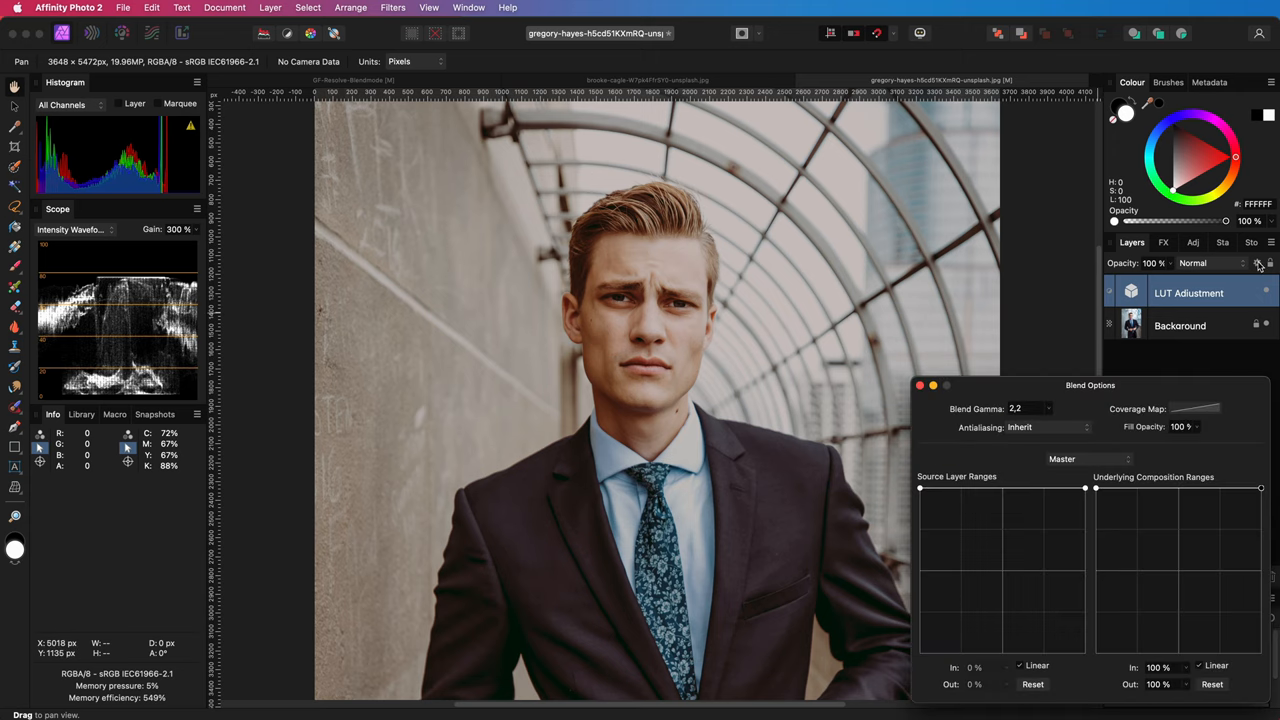
{"action": "left_click_drag", "start_coordinate": [1260, 488], "coordinate": [1264, 520]}
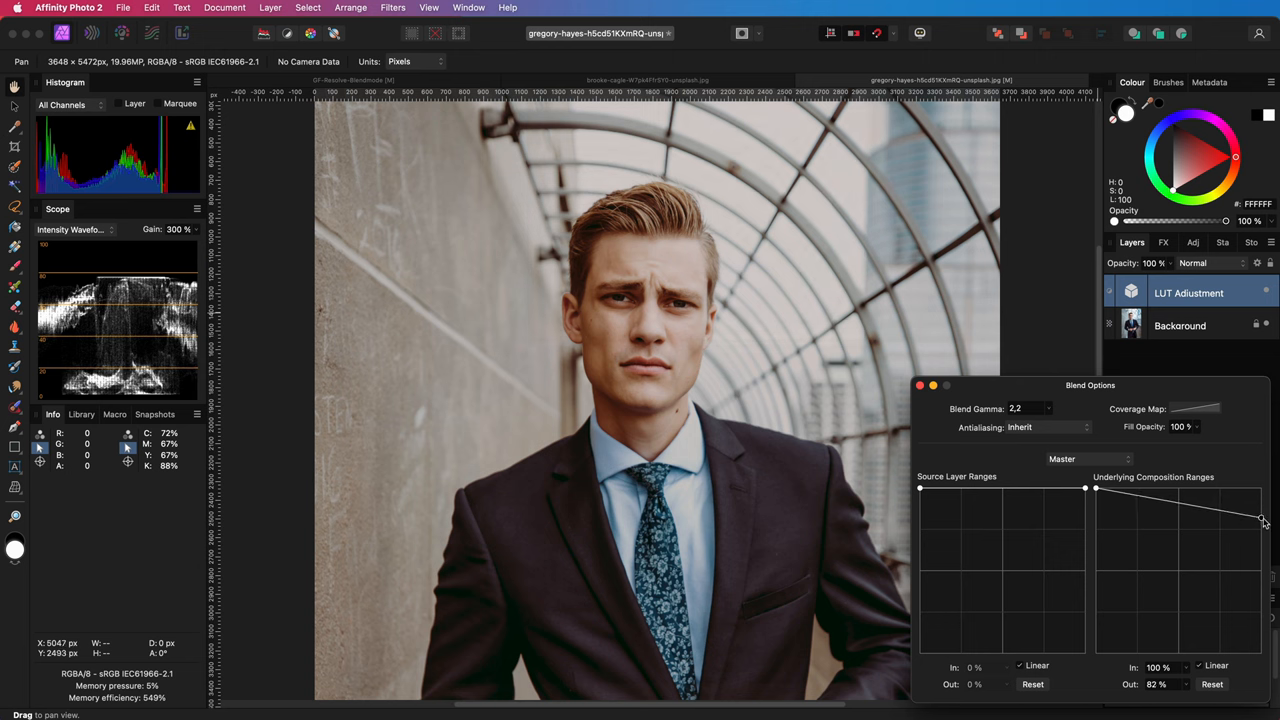
{"action": "left_click_drag", "start_coordinate": [1264, 520], "coordinate": [1264, 528]}
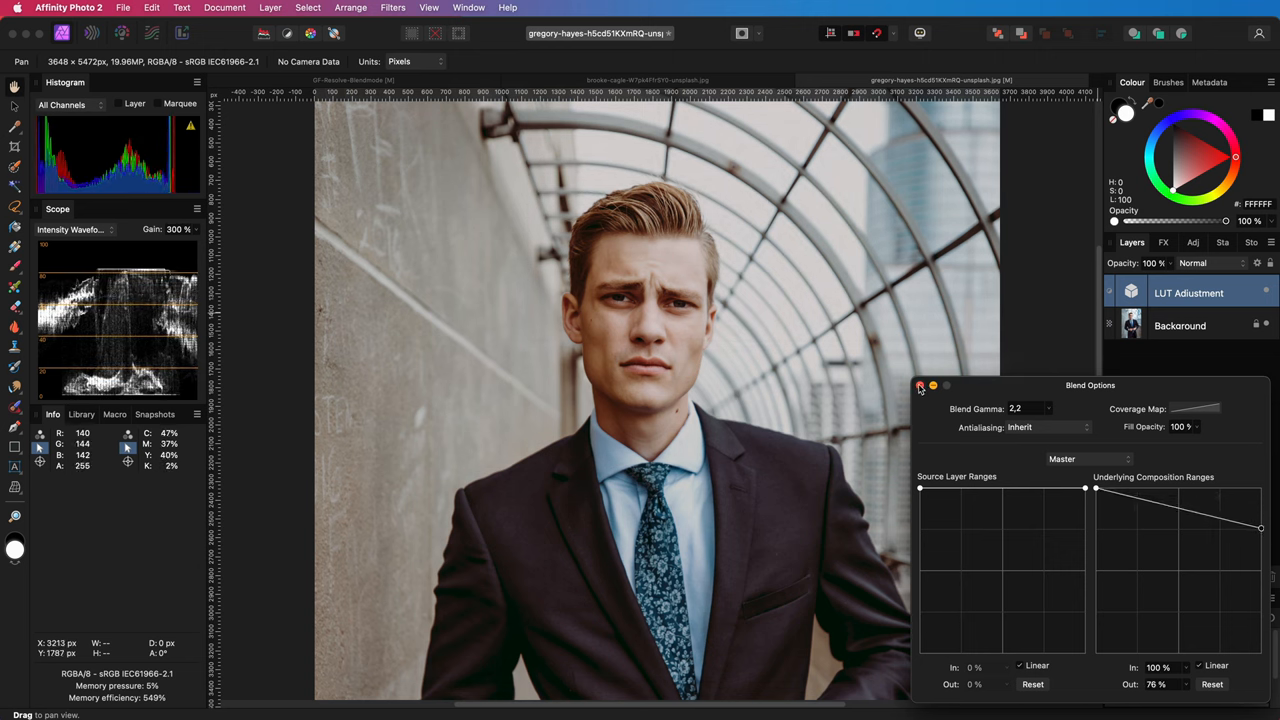
{"action": "left_click", "coordinate": [920, 384]}
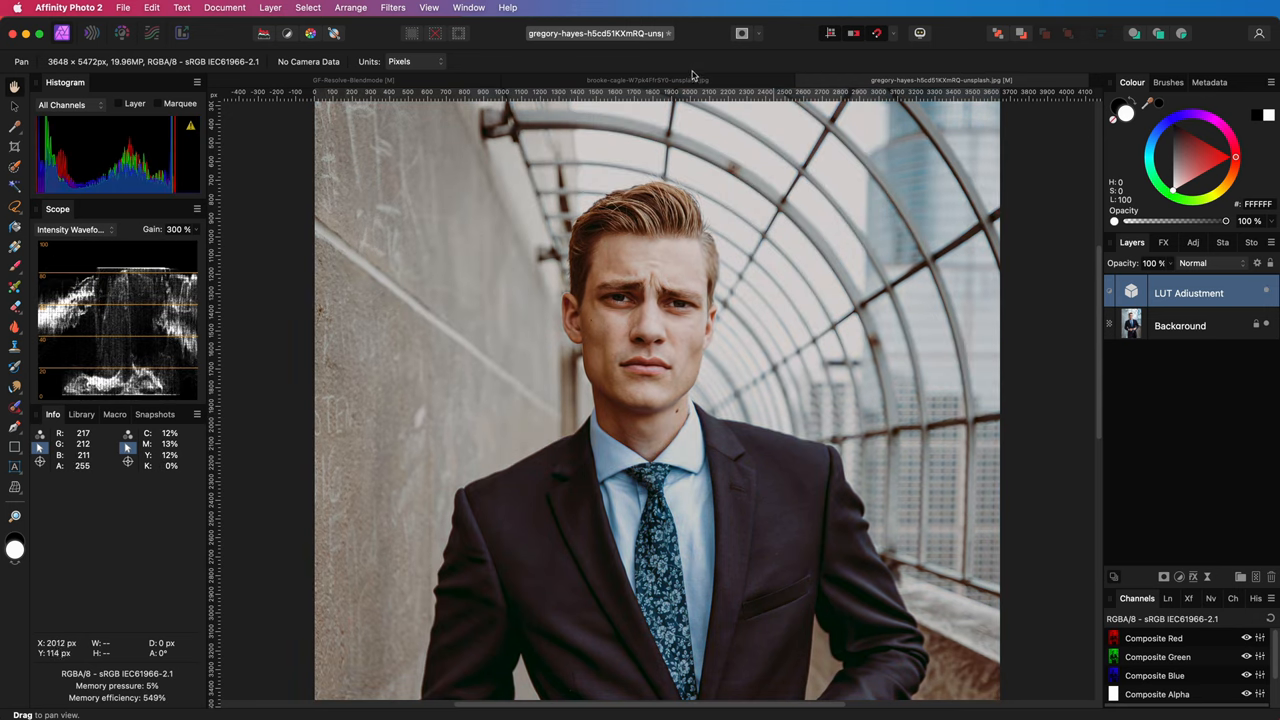
{"action": "left_click", "coordinate": [648, 80]}
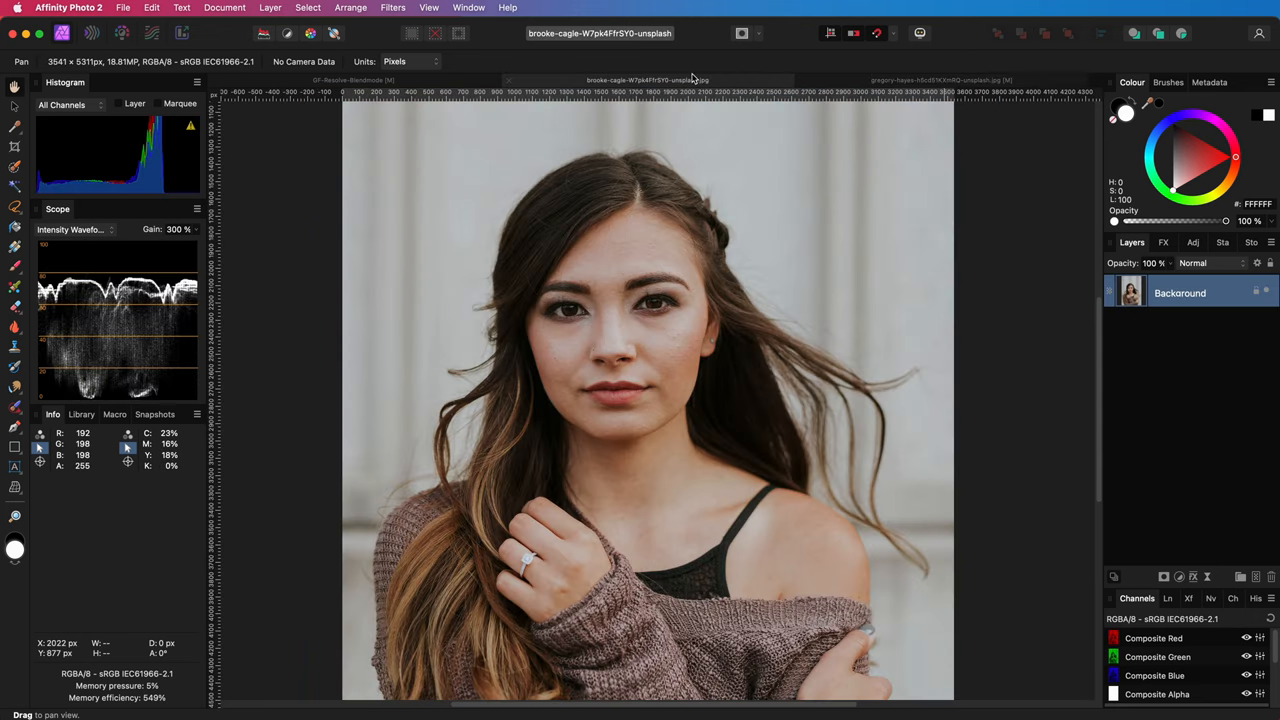
{"action": "left_click", "coordinate": [940, 80]}
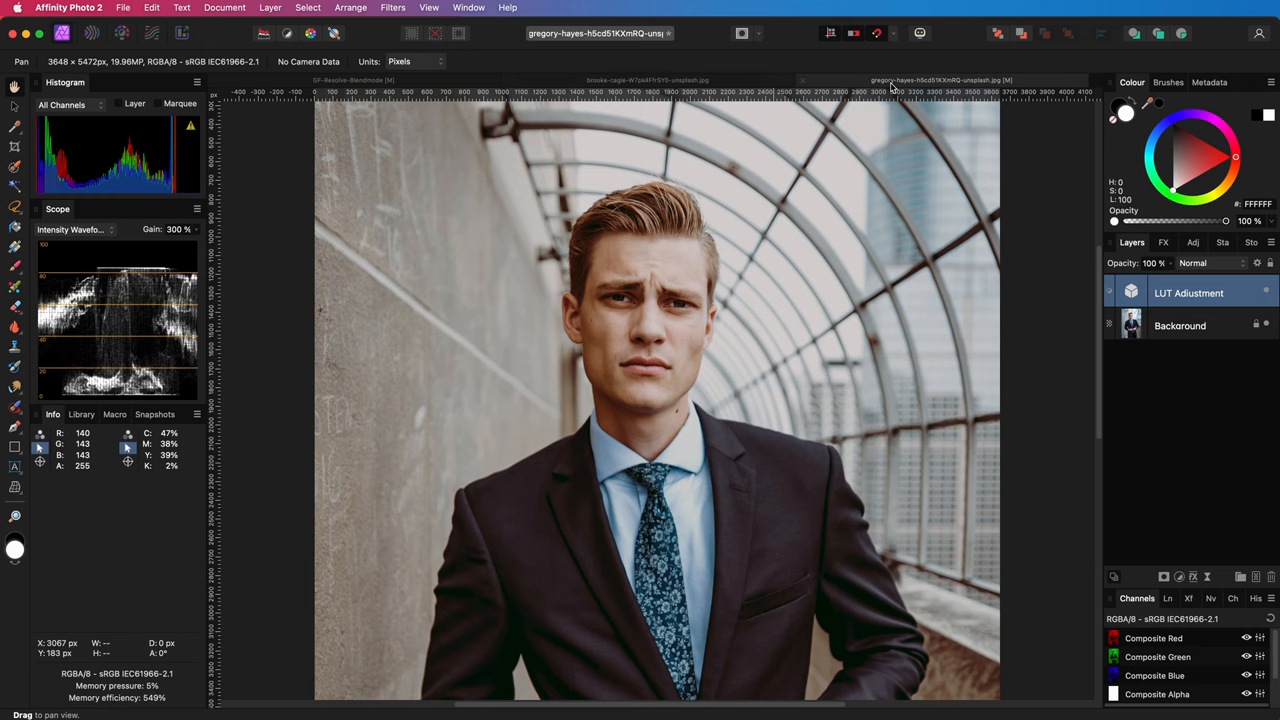
{"action": "mouse_move", "coordinate": [944, 140]}
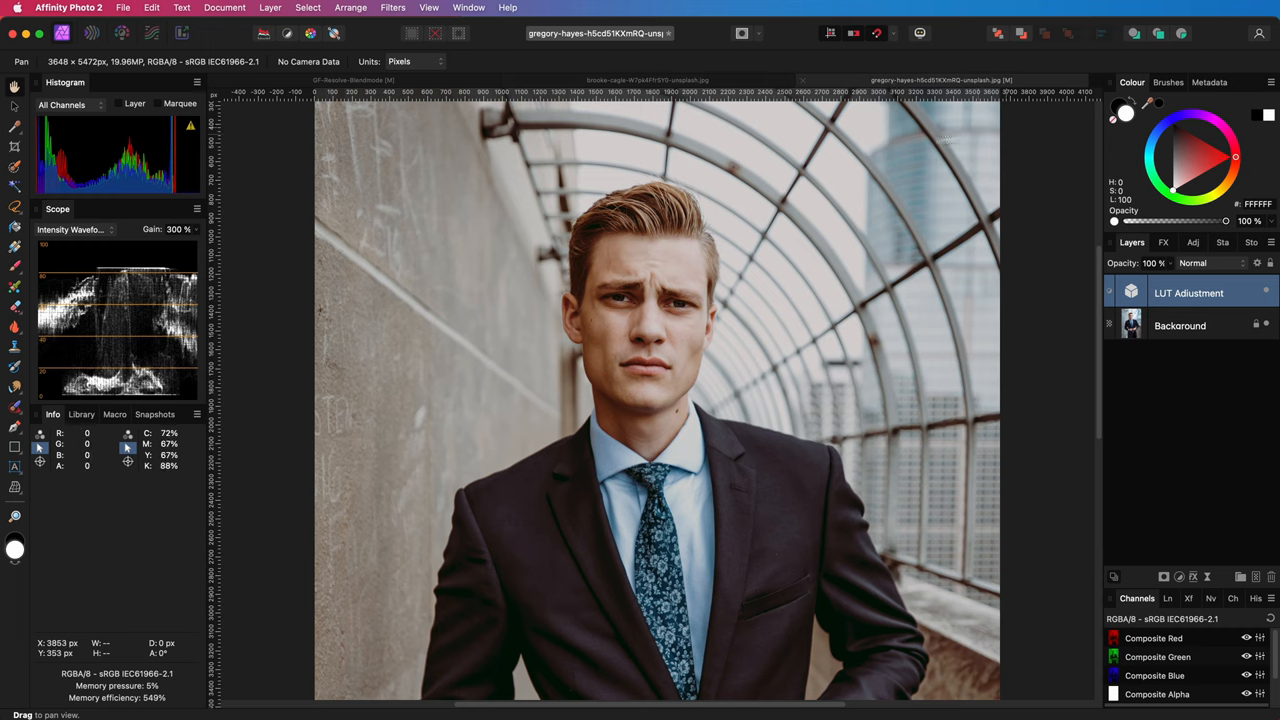
{"action": "mouse_move", "coordinate": [1248, 138]}
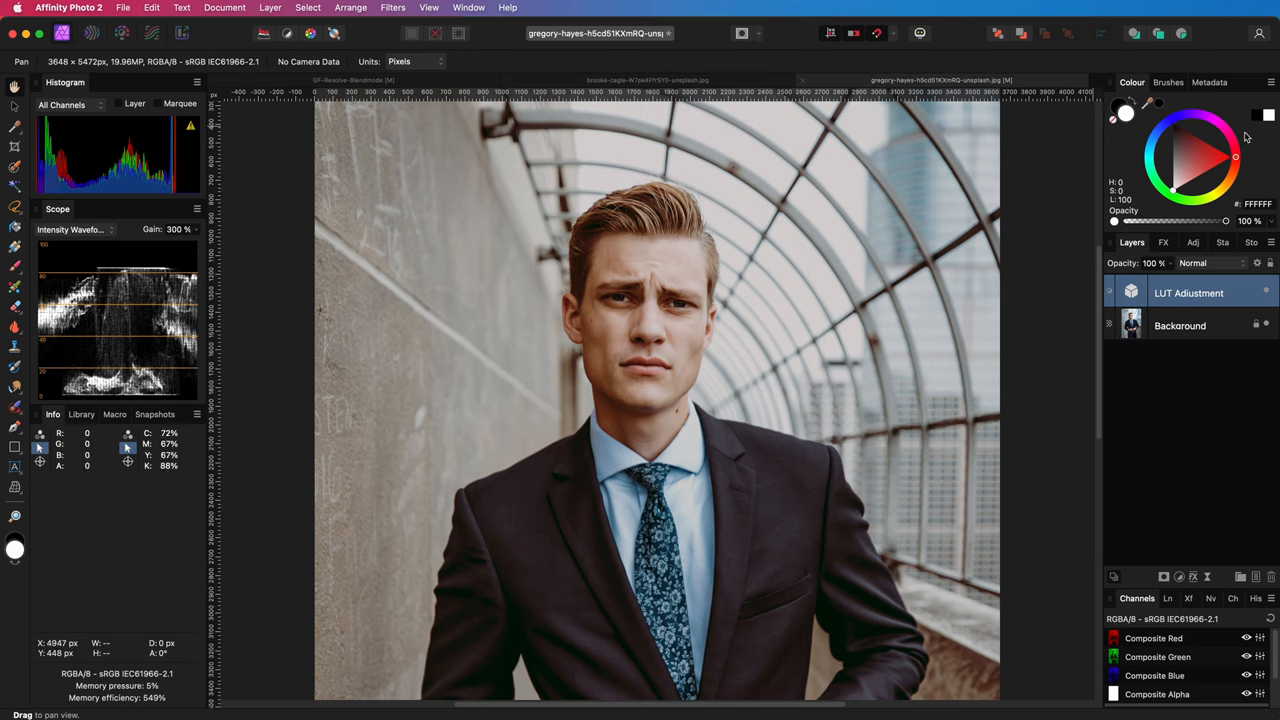